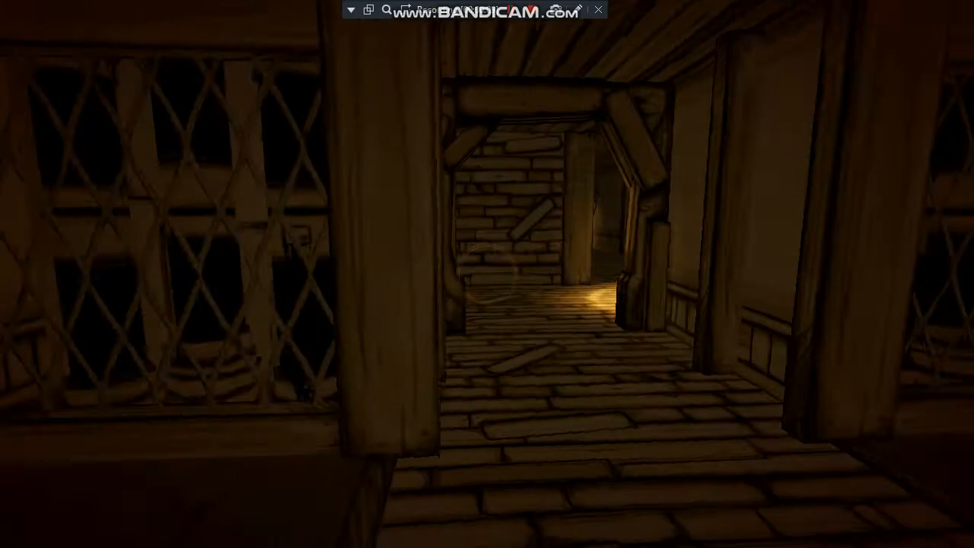
mouse_move(487, 274)
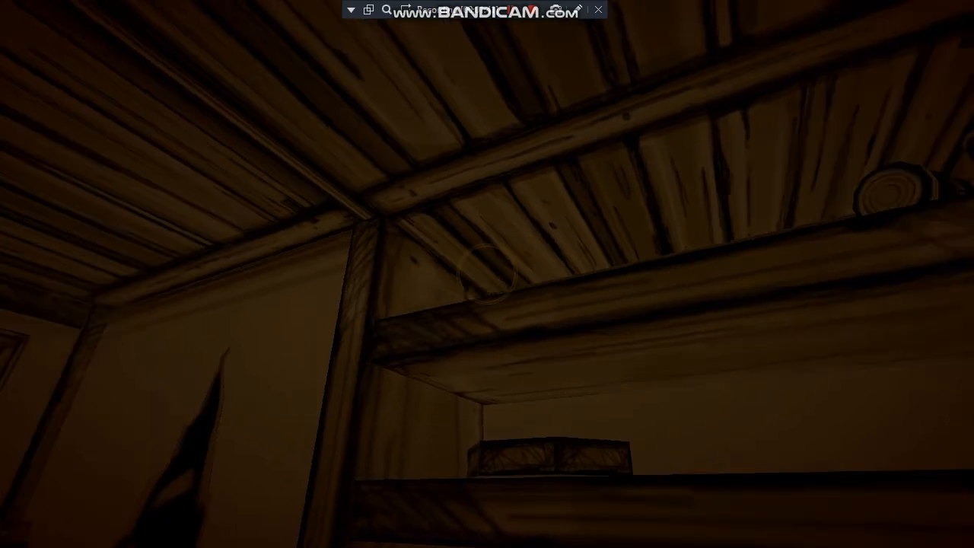
mouse_move(487, 274)
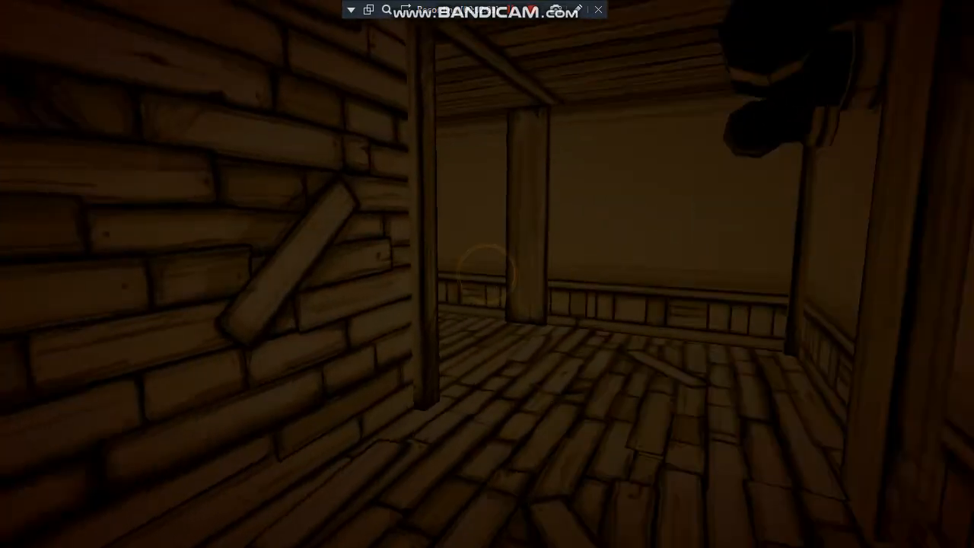
mouse_move(487, 274)
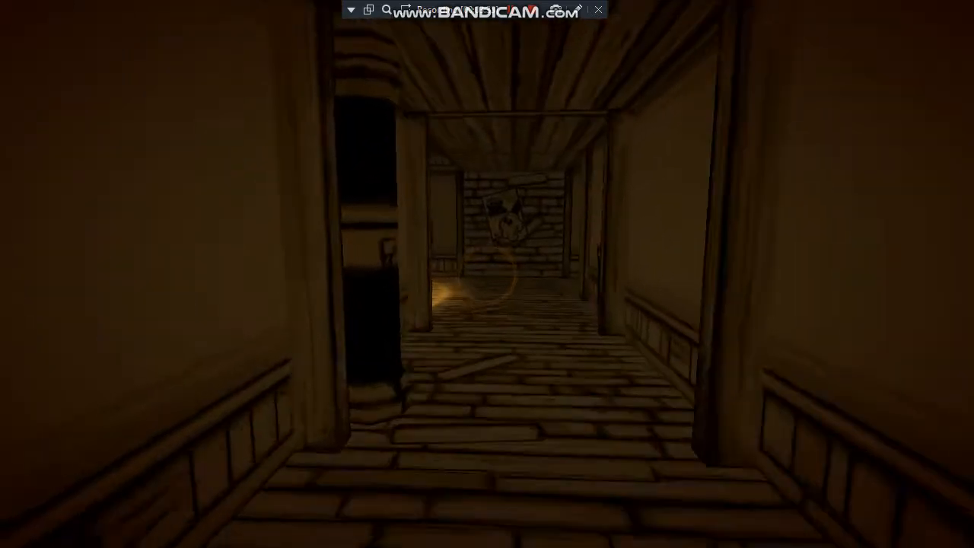
mouse_move(487, 274)
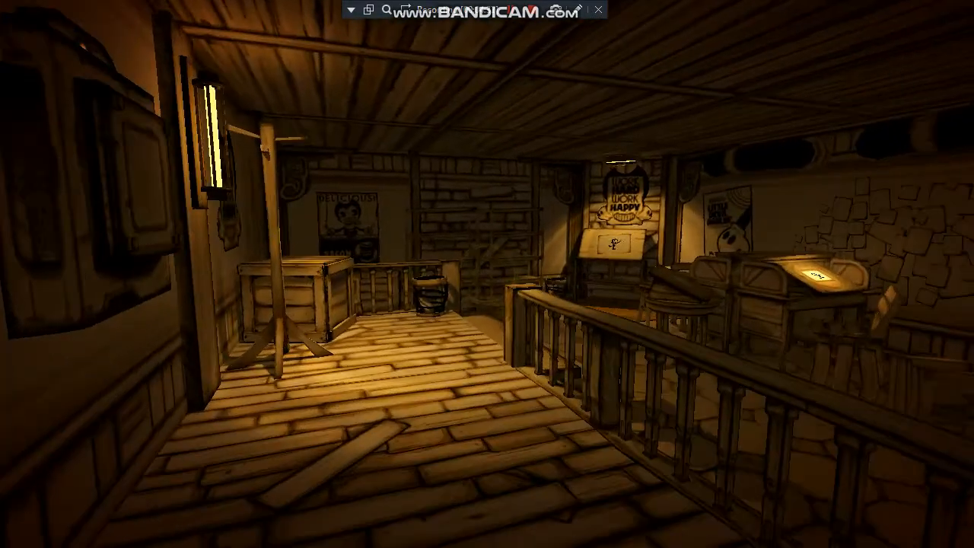
mouse_move(487, 274)
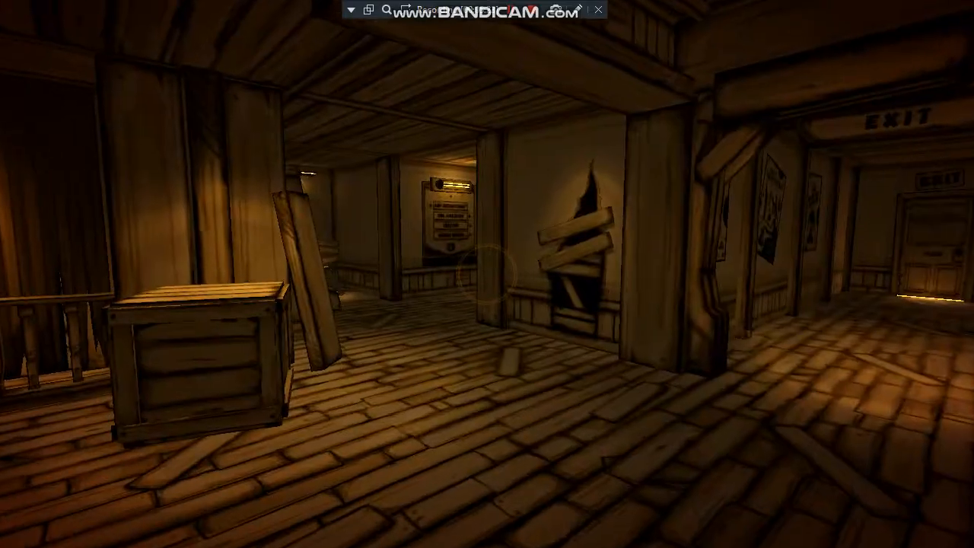
mouse_move(487, 274)
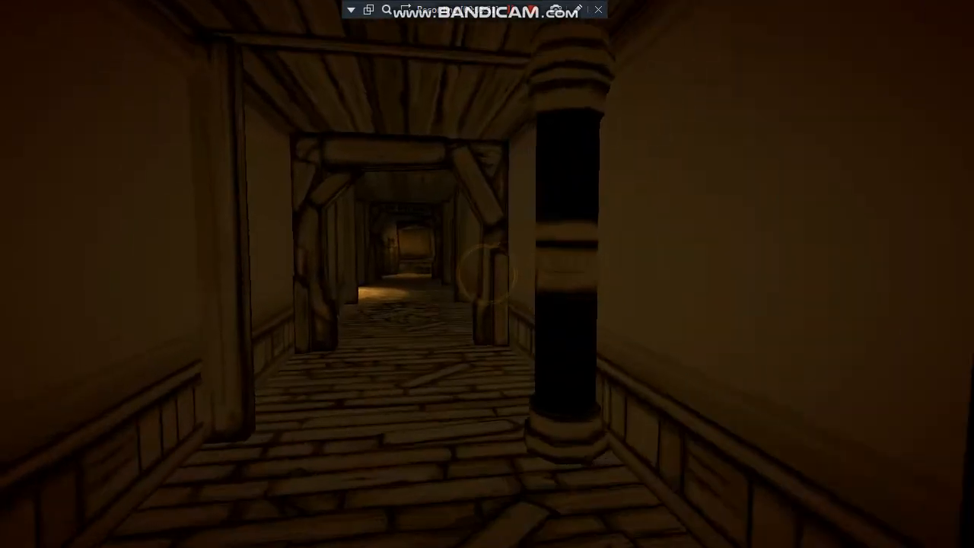
key("w")
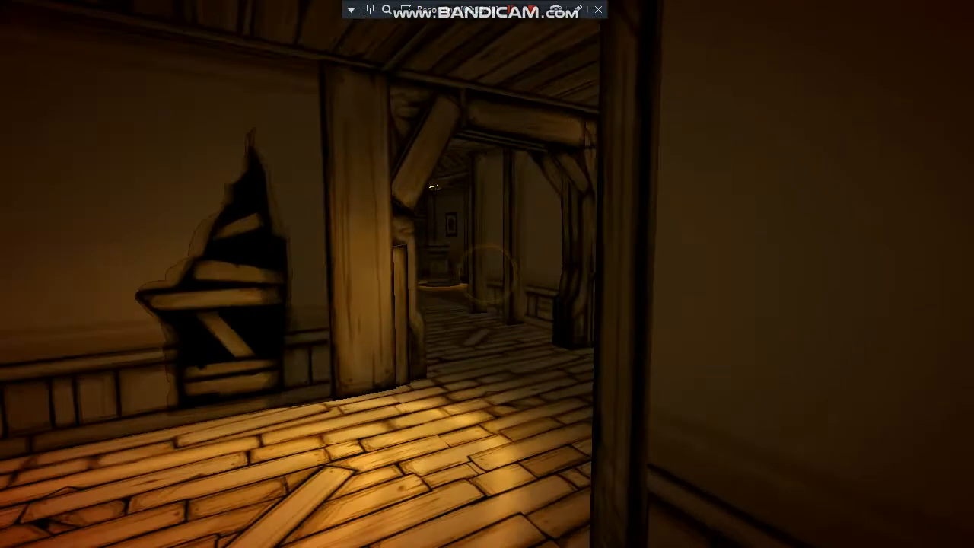
mouse_move(488, 274)
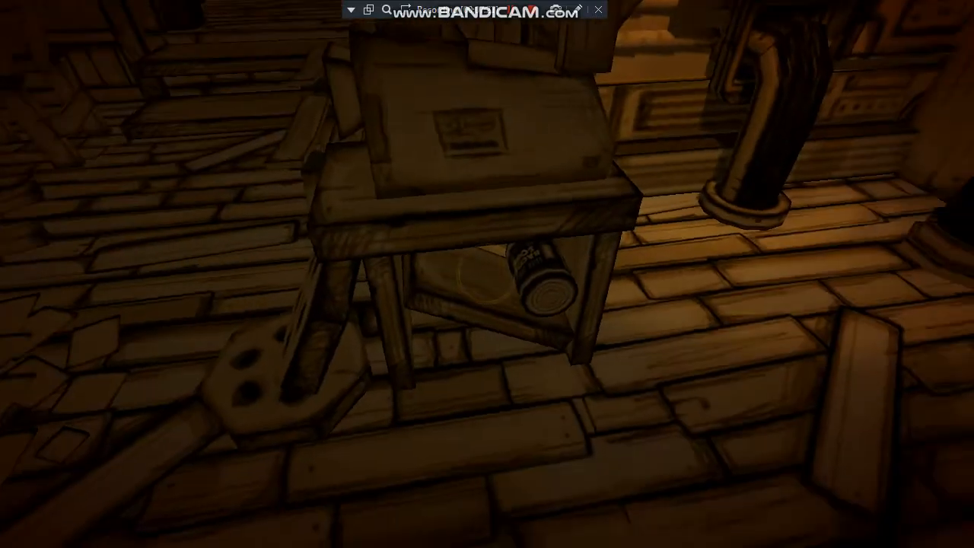
mouse_move(487, 274)
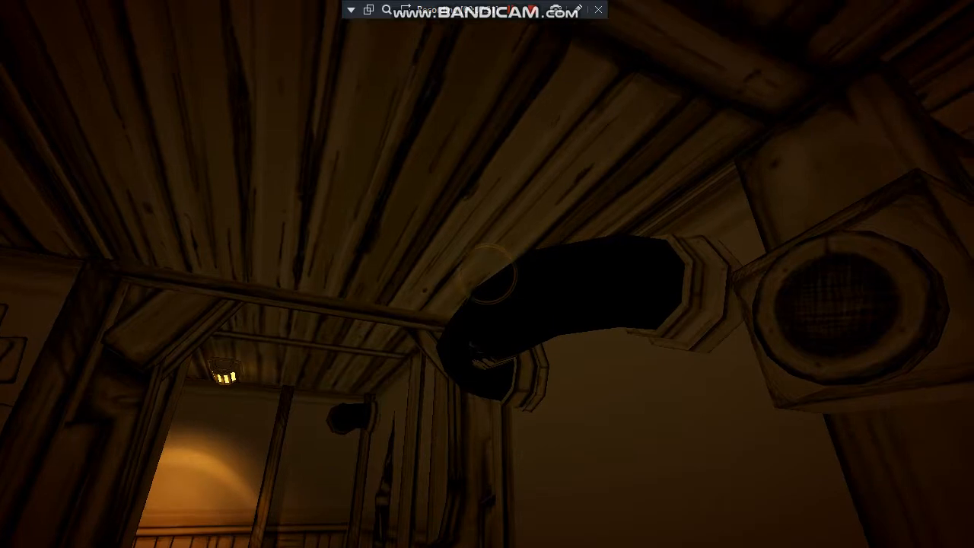
mouse_move(487, 274)
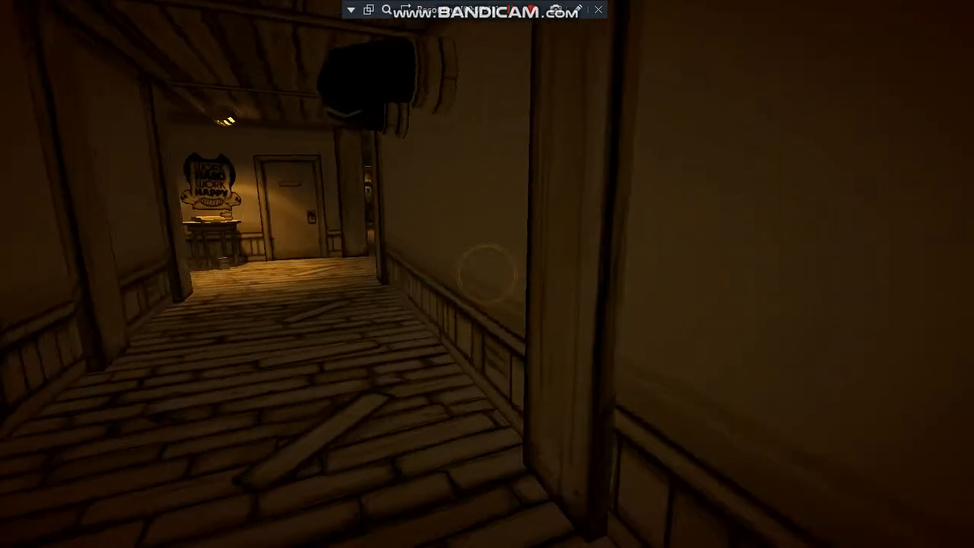
mouse_move(487, 274)
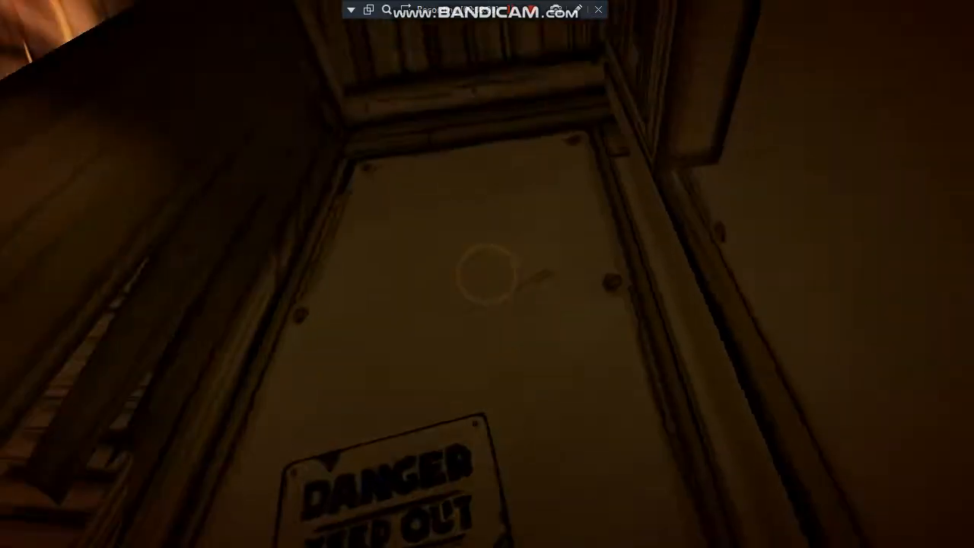
mouse_move(487, 274)
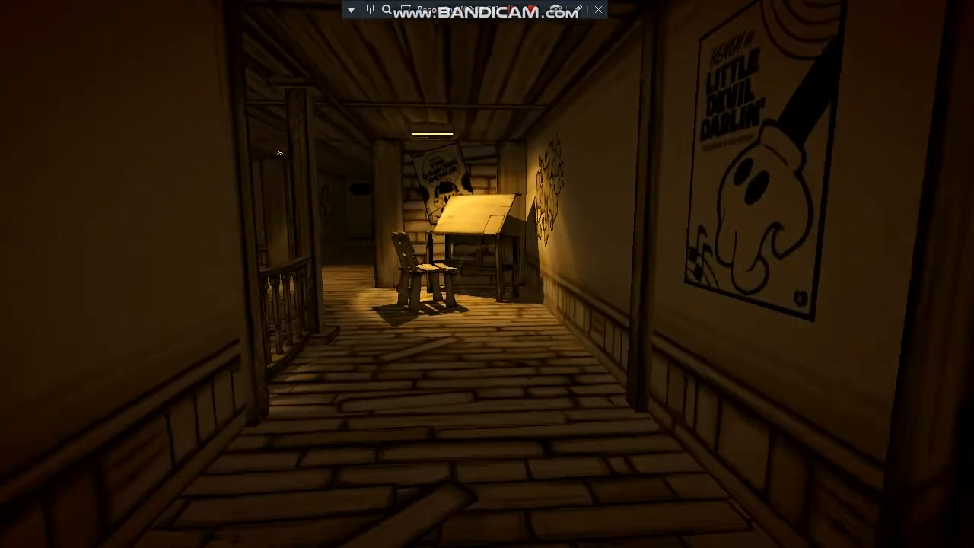
mouse_move(487, 274)
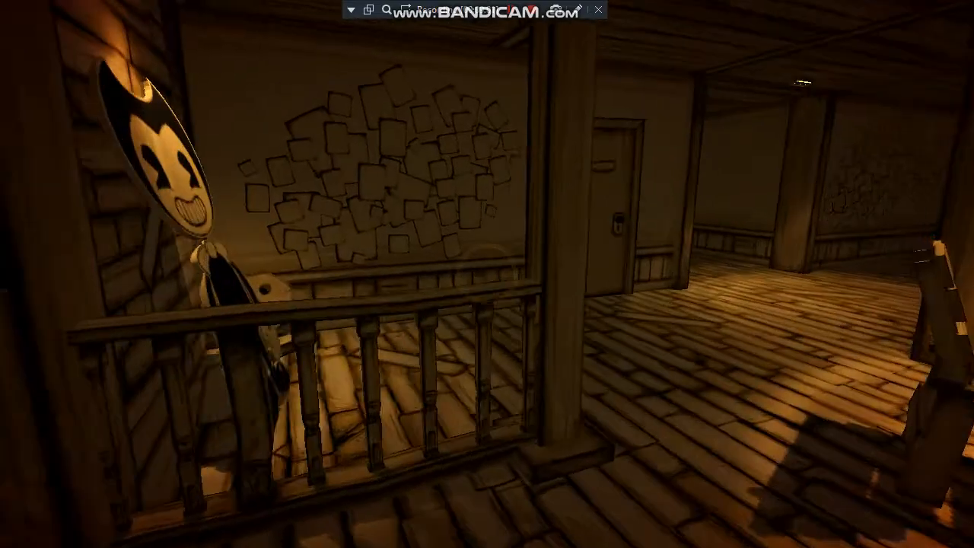